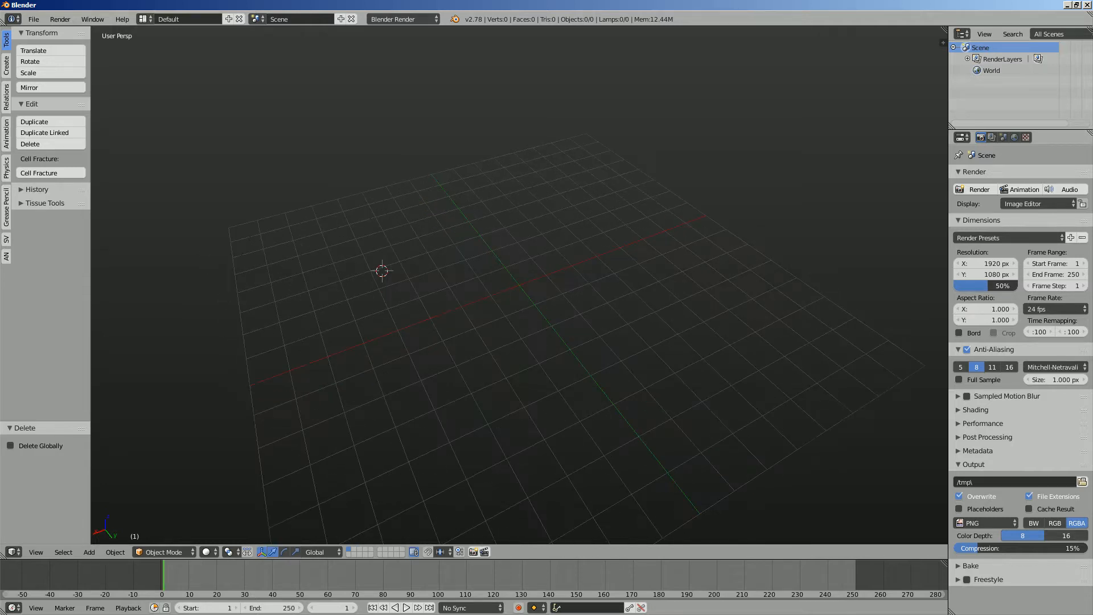
Add a grid mesh and apply a Triangulate modifier to turn its faces into triangles
left_click(89, 551)
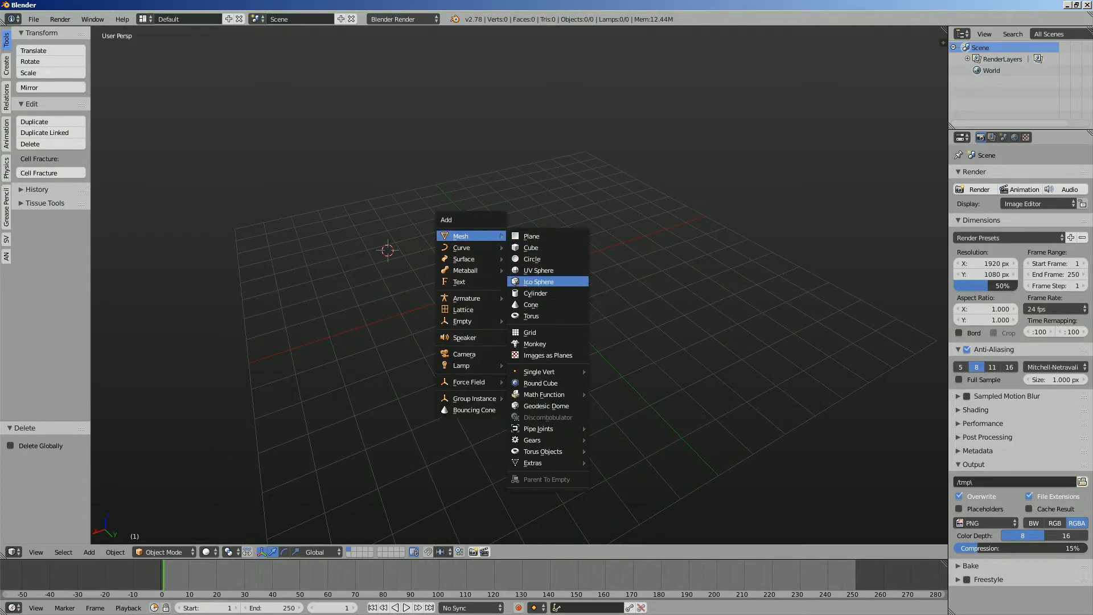
left_click(530, 332)
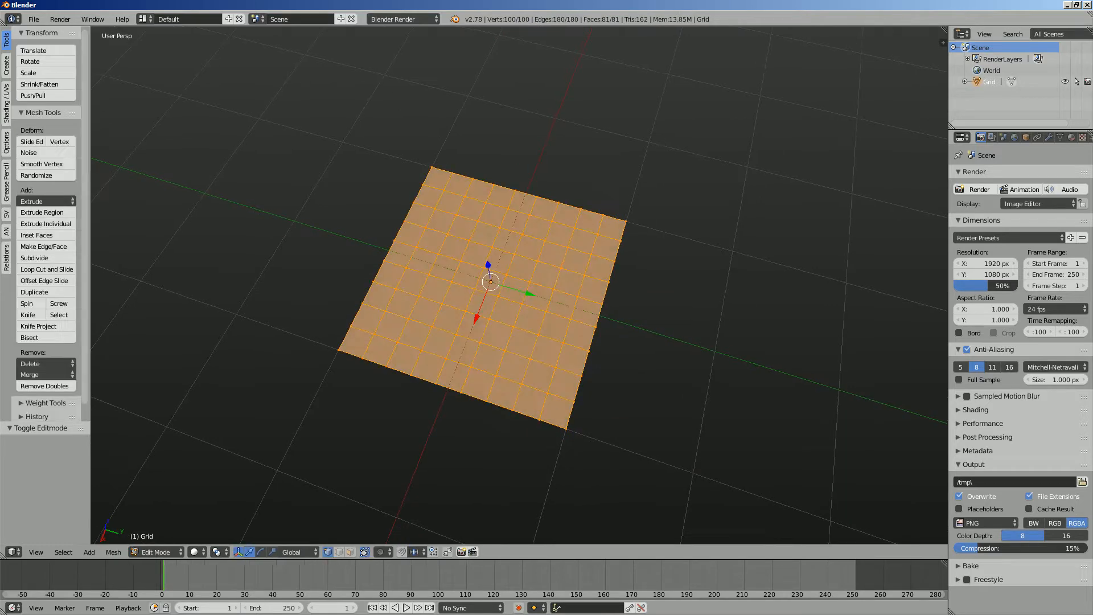
left_click(162, 552)
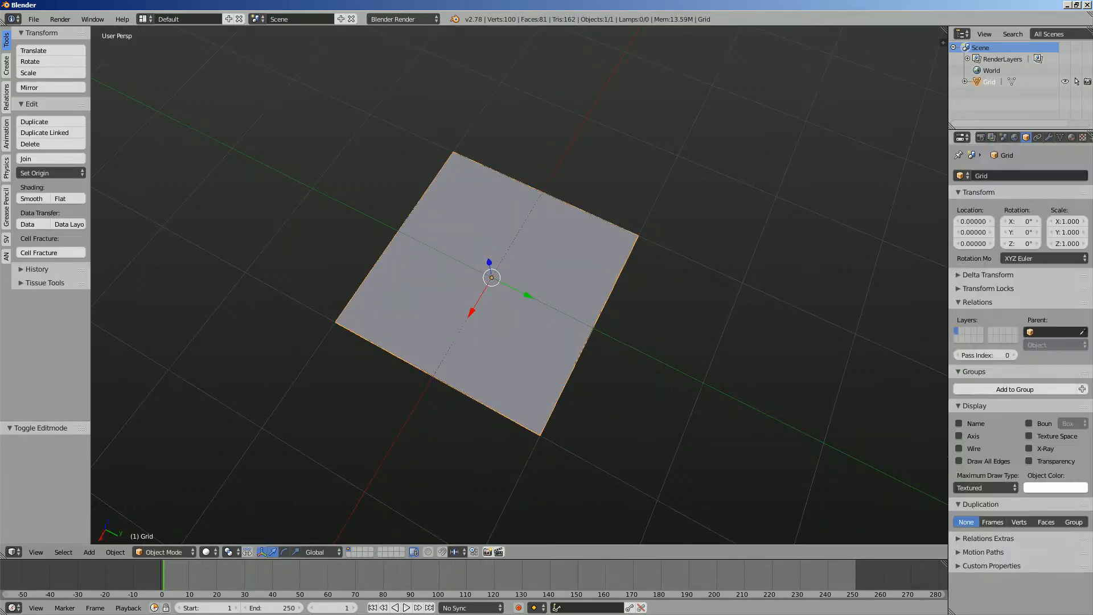
left_click(959, 448)
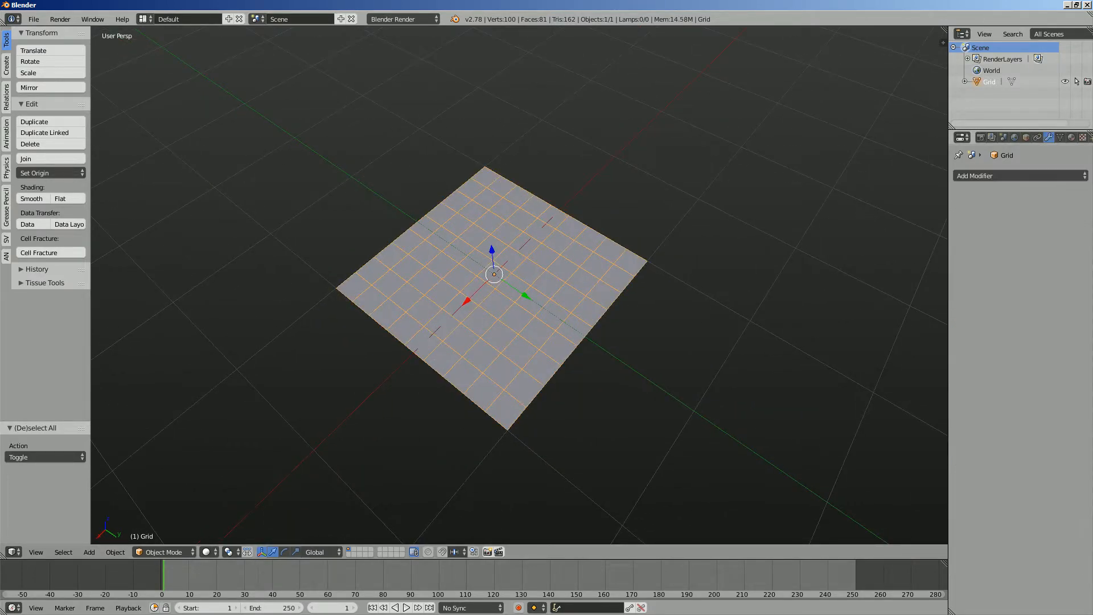
left_click(1020, 175)
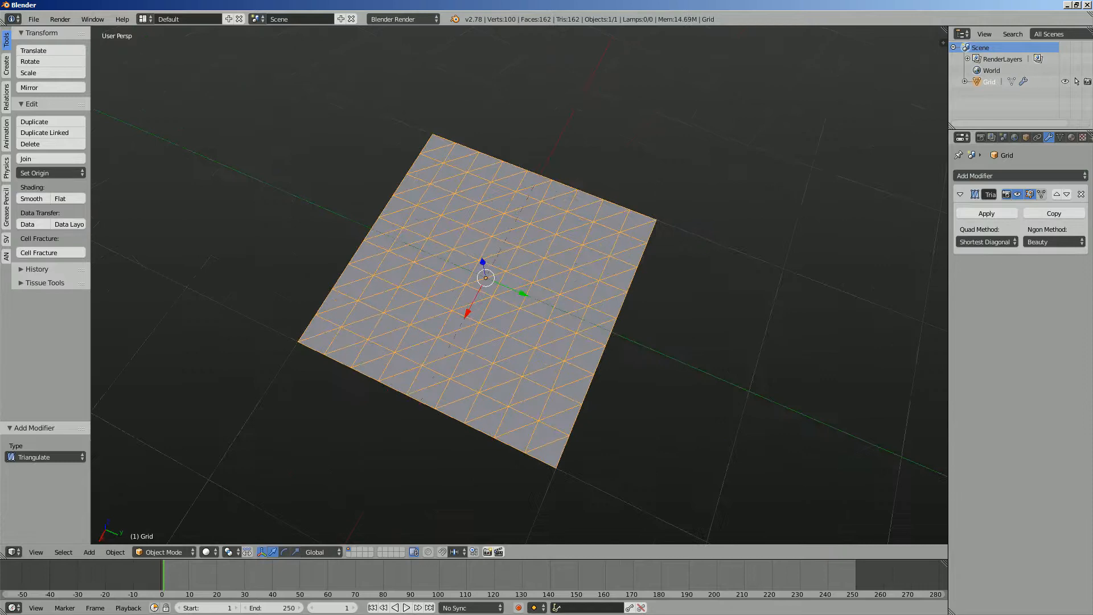
left_click(986, 213)
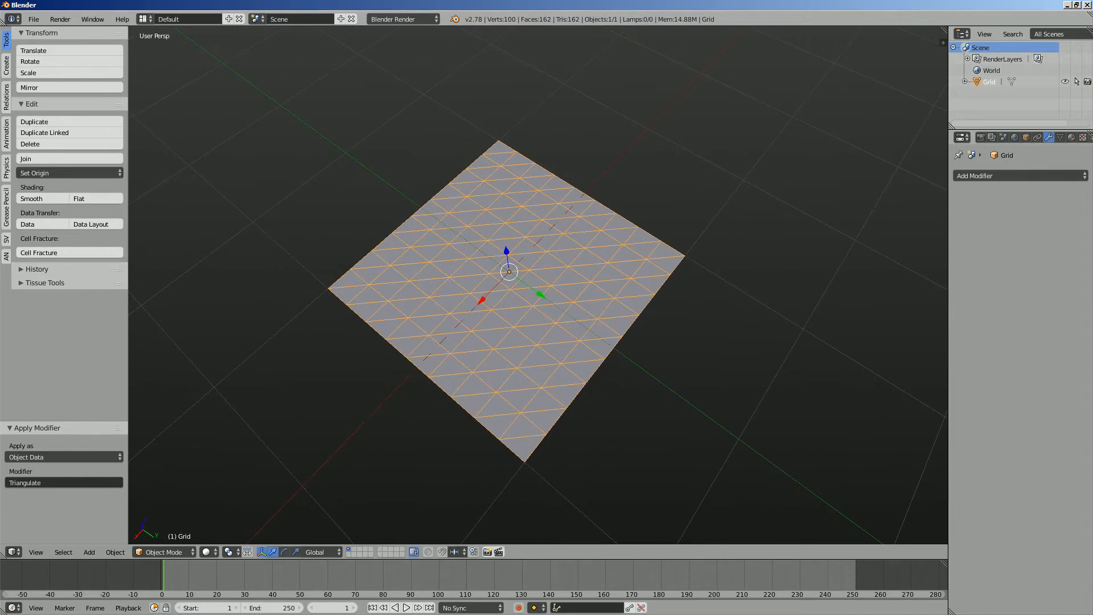
Apply Tissue Dual Mesh to the triangulated grid and move a copy beside it
left_click(44, 283)
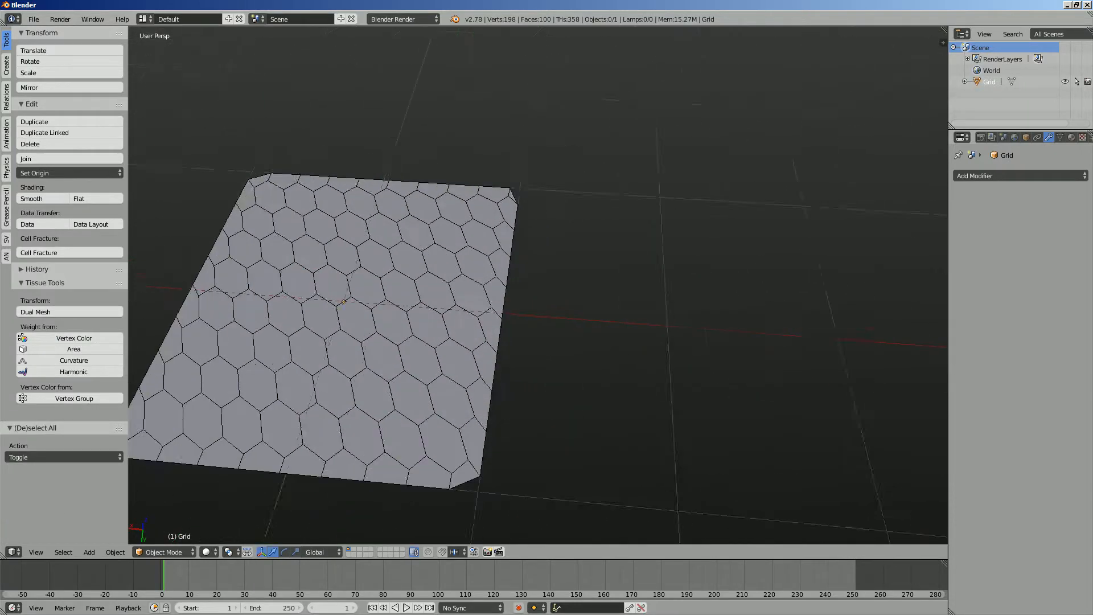
left_click(36, 552)
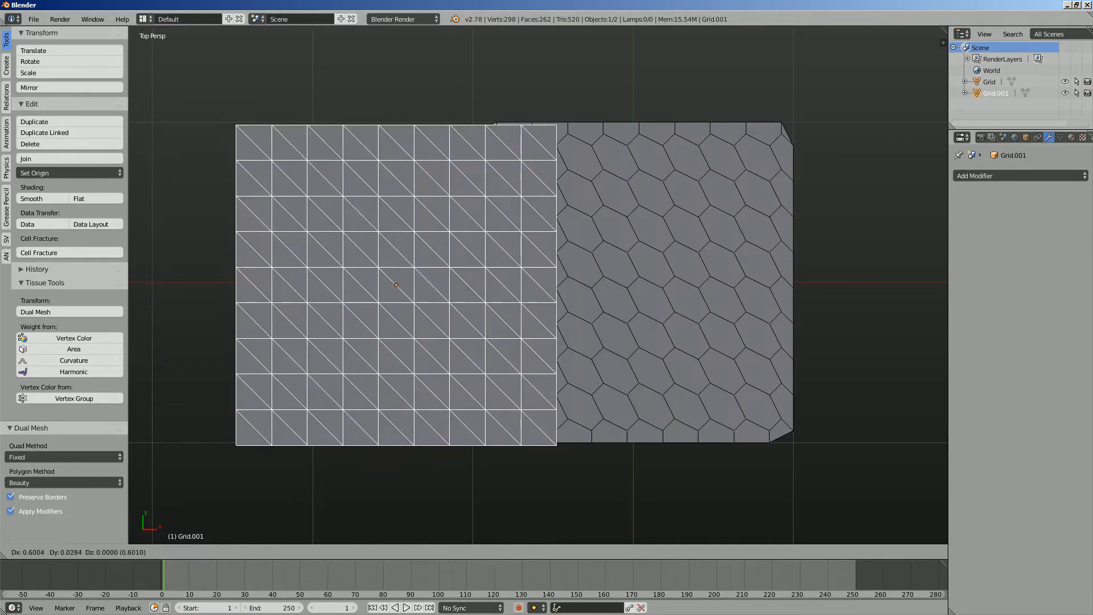
left_click_drag(396, 285, 634, 281)
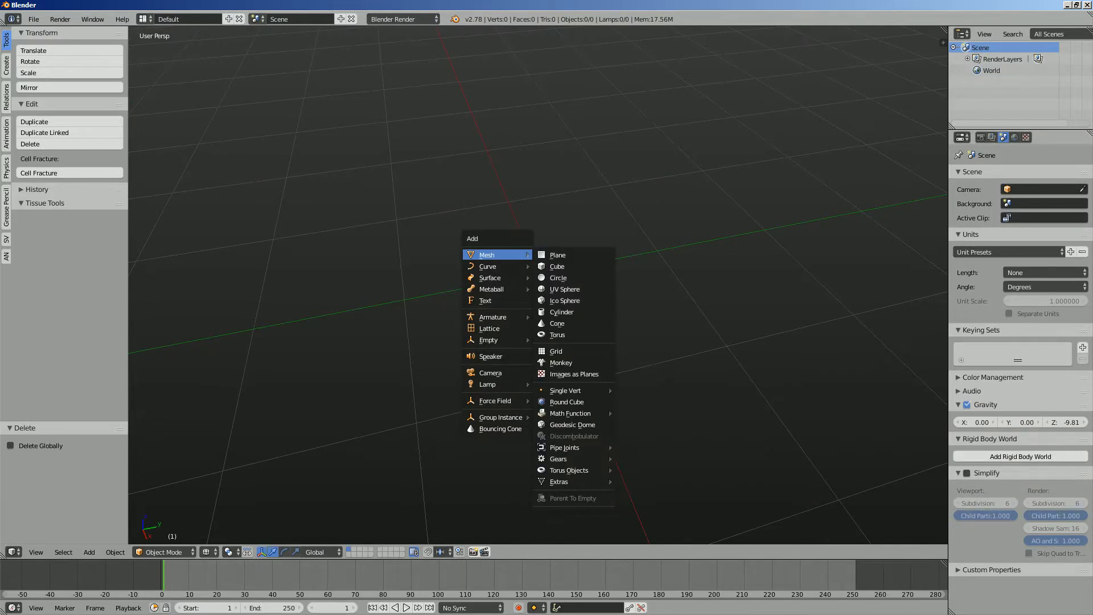
mouse_move(490, 372)
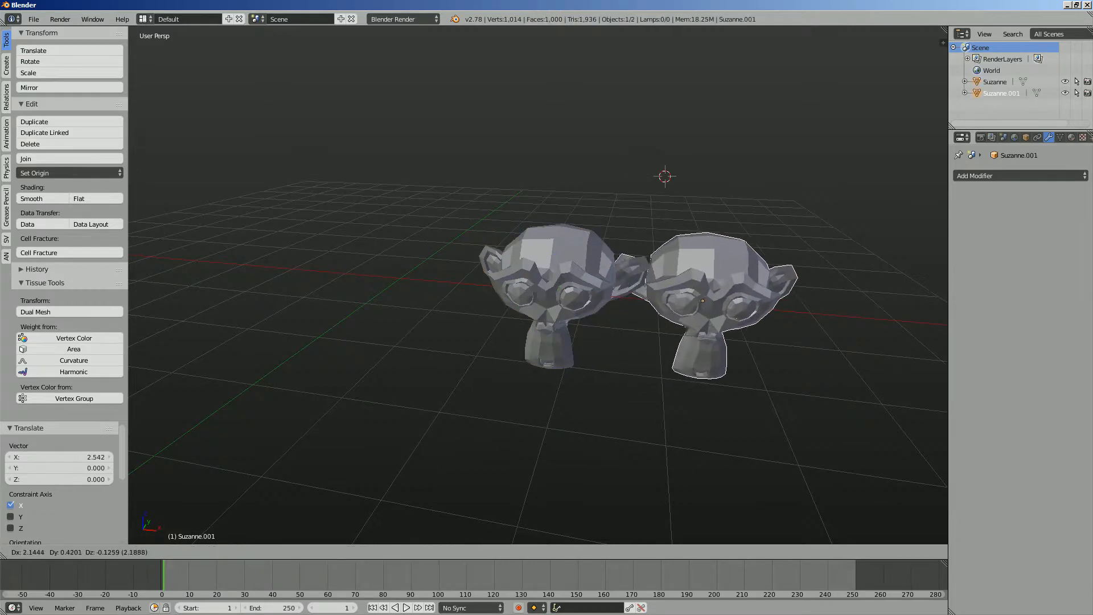
Check wireframe then solid shading, convert the Suzanne copy into a dual mesh, and begin Save As
left_click(1020, 175)
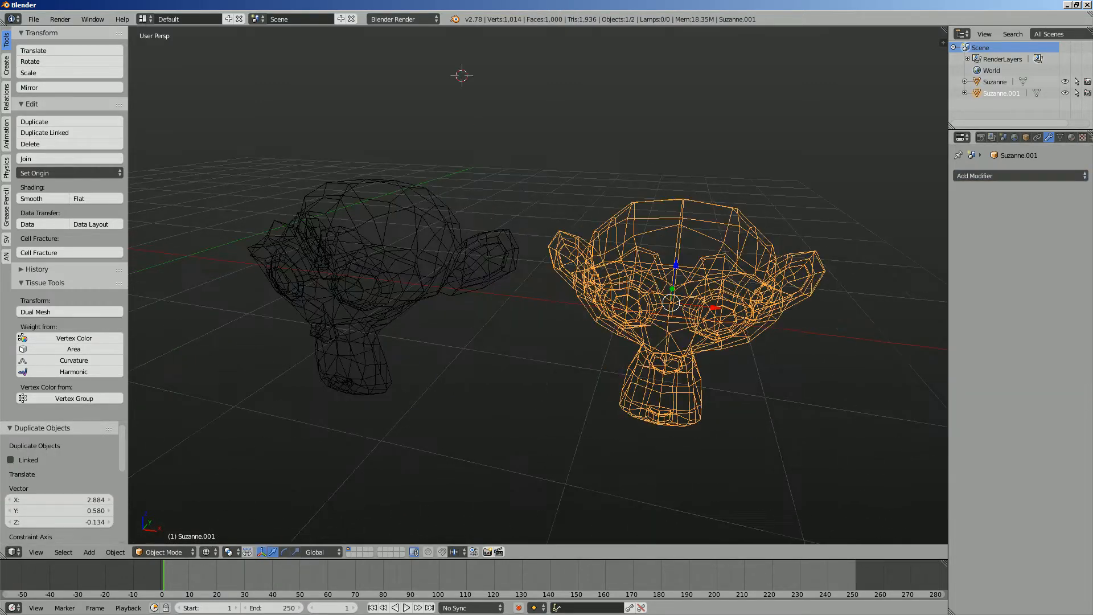
key("z")
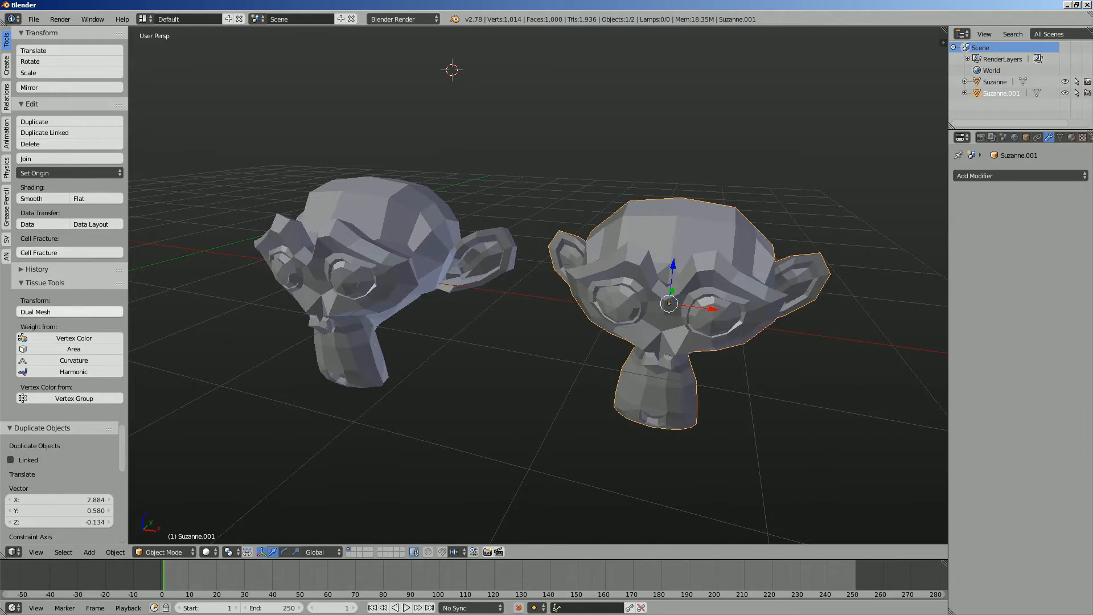
left_click(36, 311)
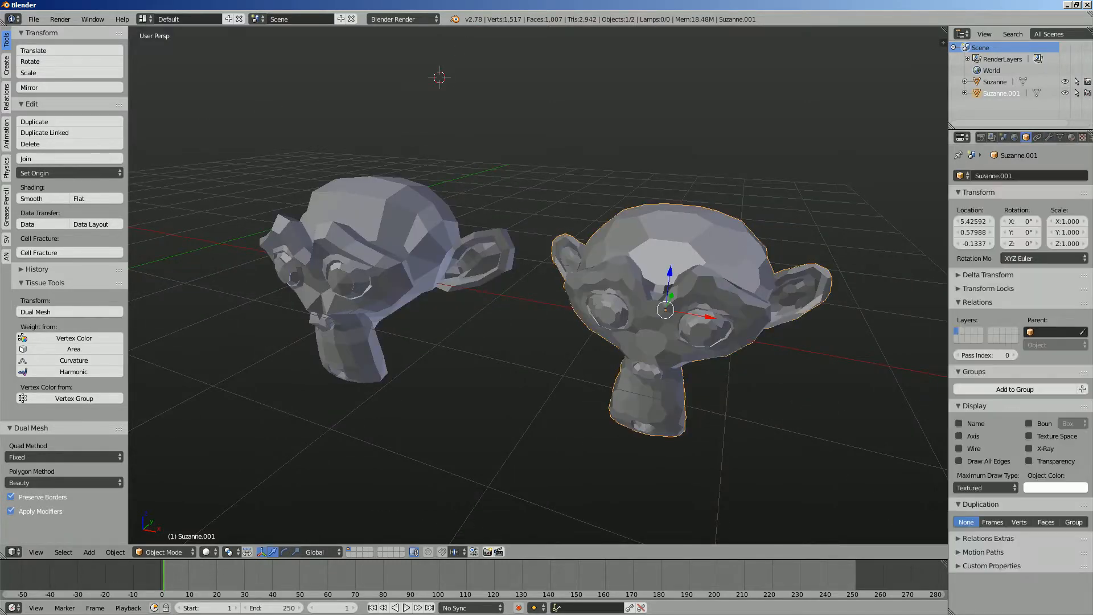
left_click(959, 447)
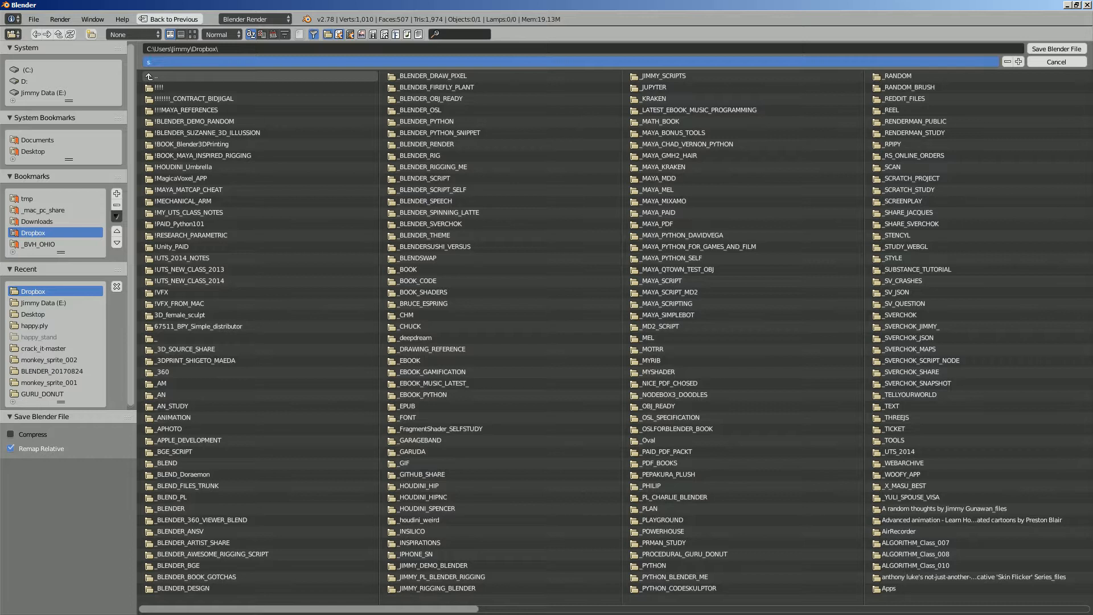
Save the file as sv_dual_mesh_surprise_001.blend
type("v_dual_mesh_surprise_")
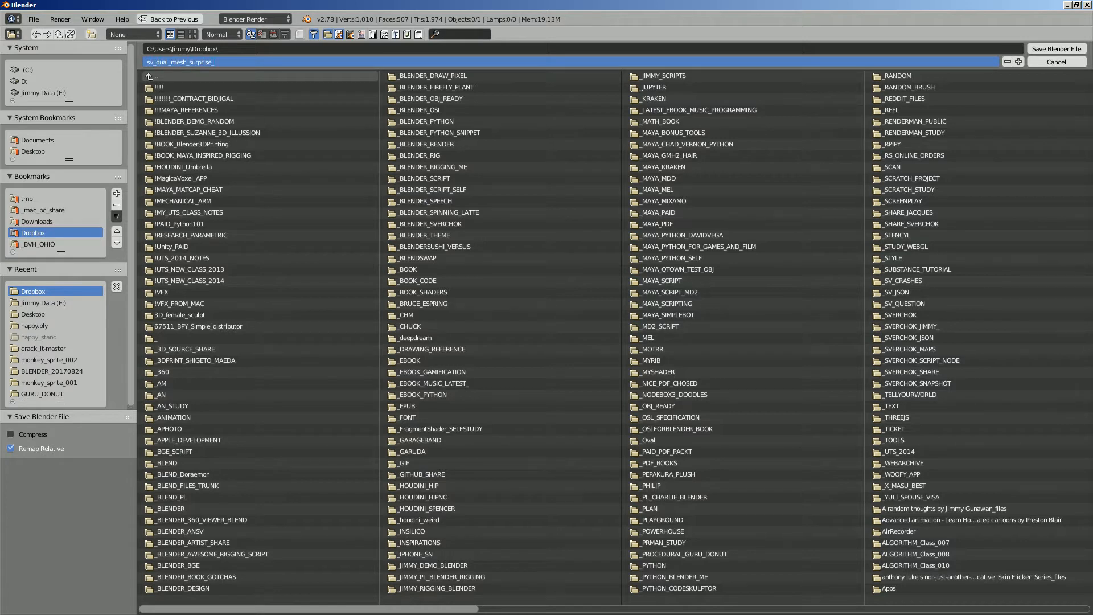
left_click(1056, 49)
type("vector")
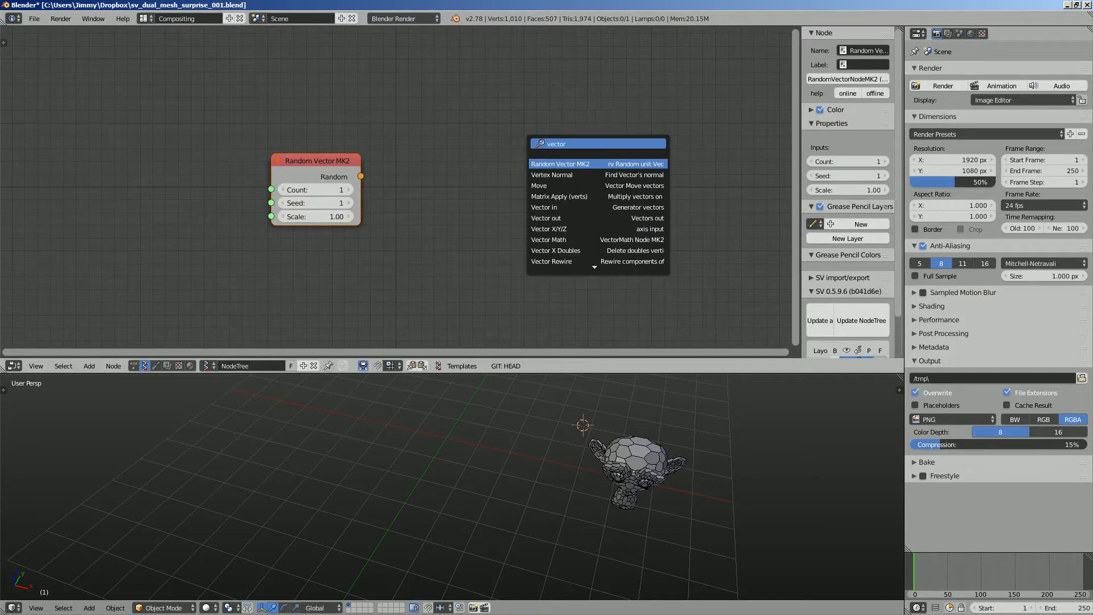
Add and position a Vector out node, then add Viewer Draw and a vertex-randomizing node
left_click(545, 218)
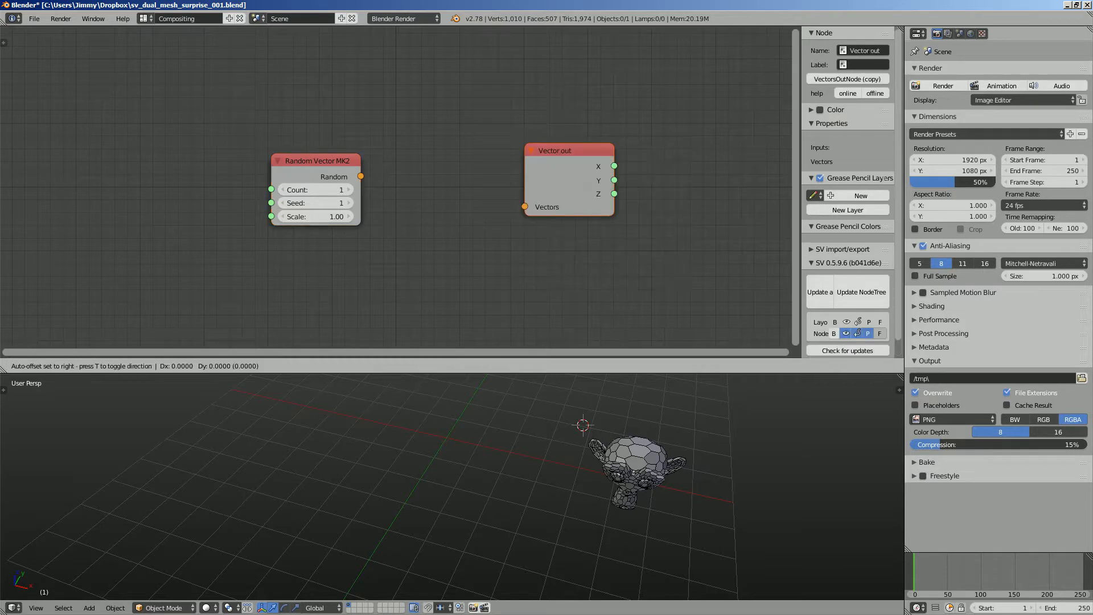
left_click_drag(360, 176, 526, 206)
type("v")
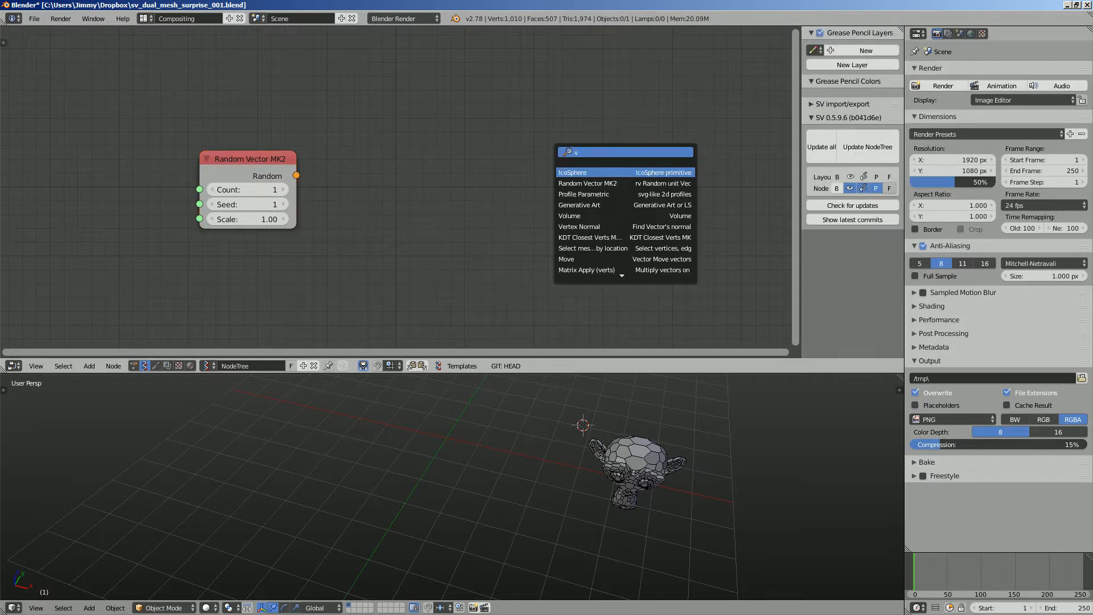
left_click(572, 172)
type("random")
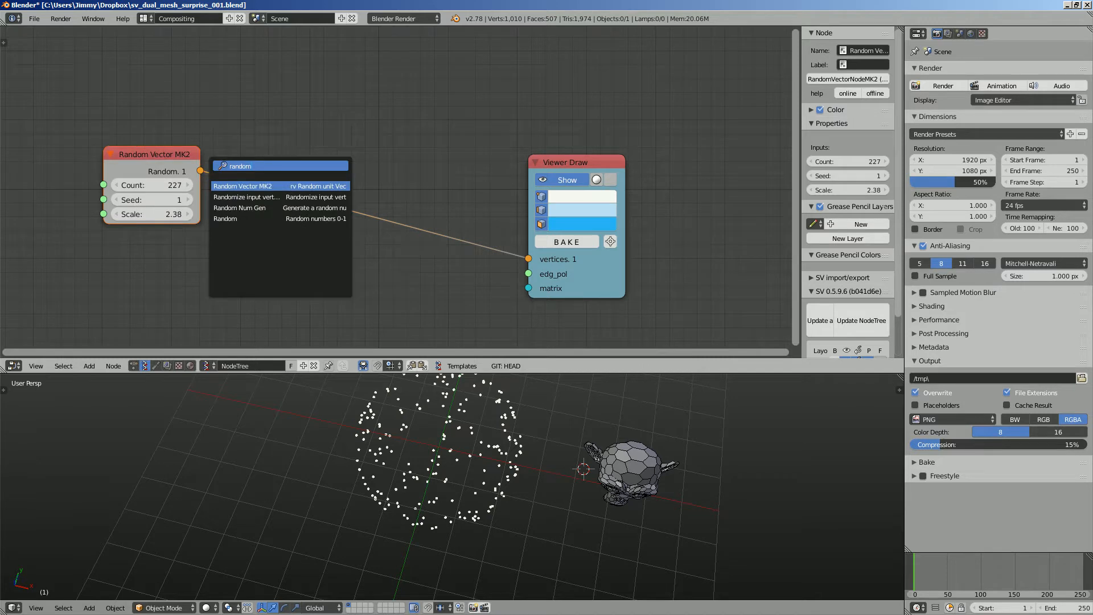
left_click(246, 197)
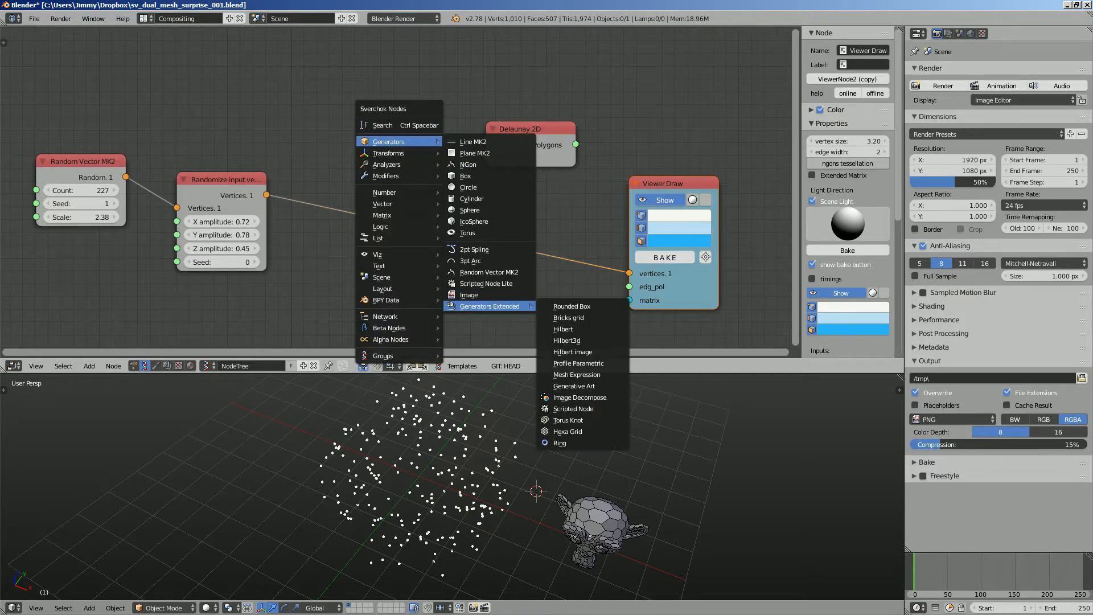
mouse_move(578, 362)
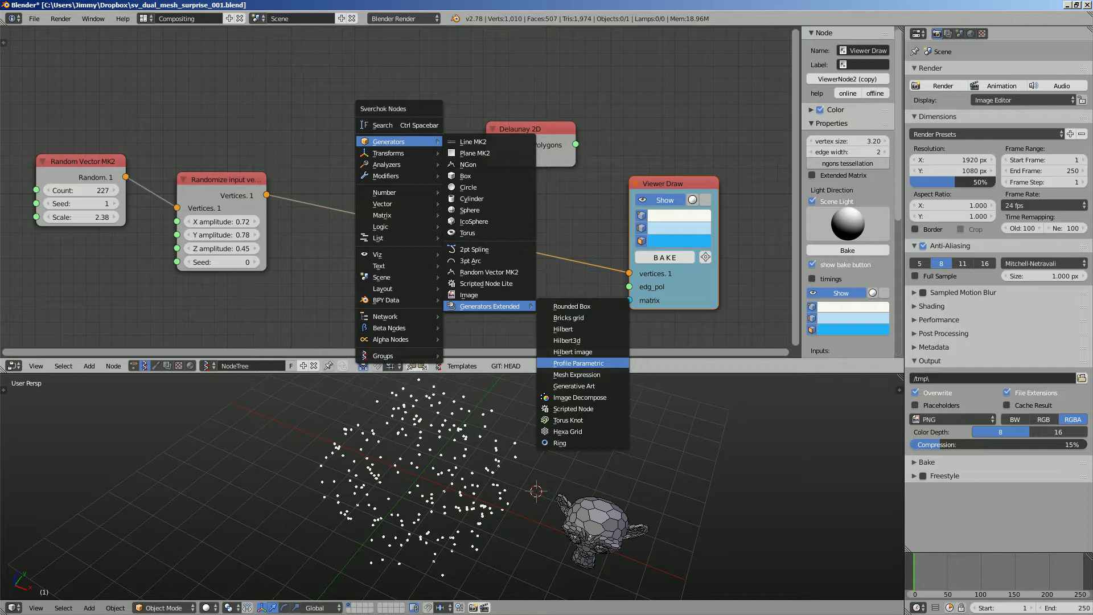
mouse_move(397, 175)
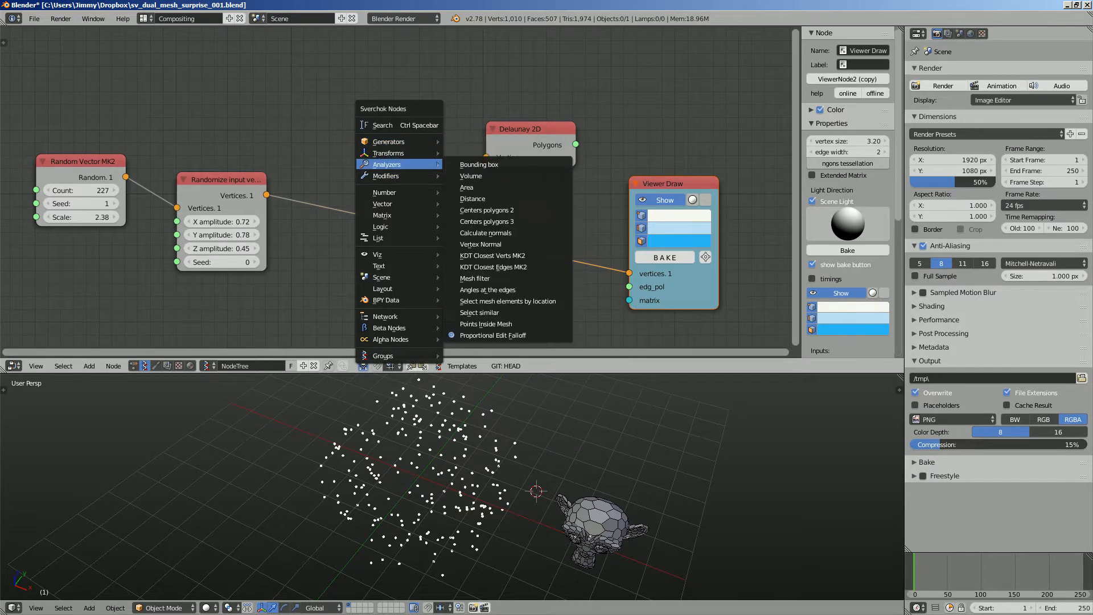
mouse_move(380, 226)
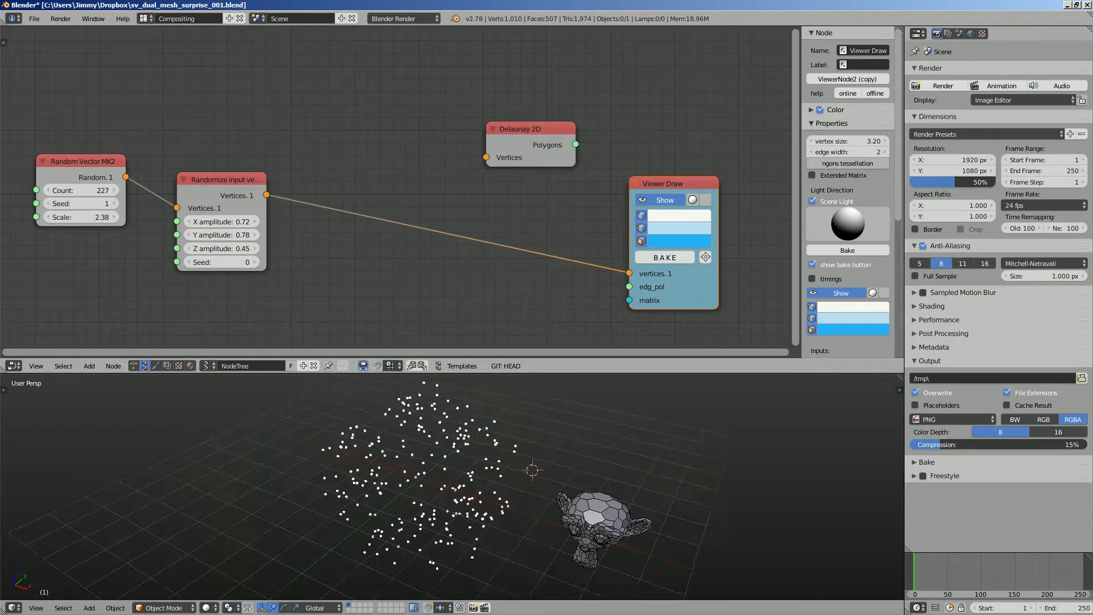
Add a Convex Hull MK2 node and move it into place in the tree
left_click(601, 524)
type("Convex Hull")
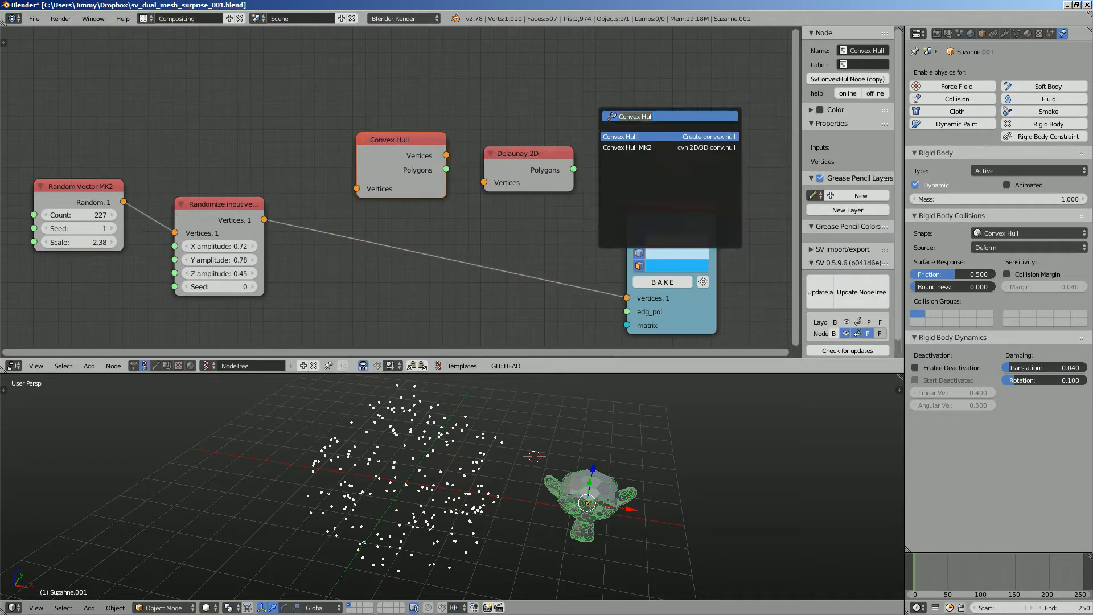
left_click(627, 147)
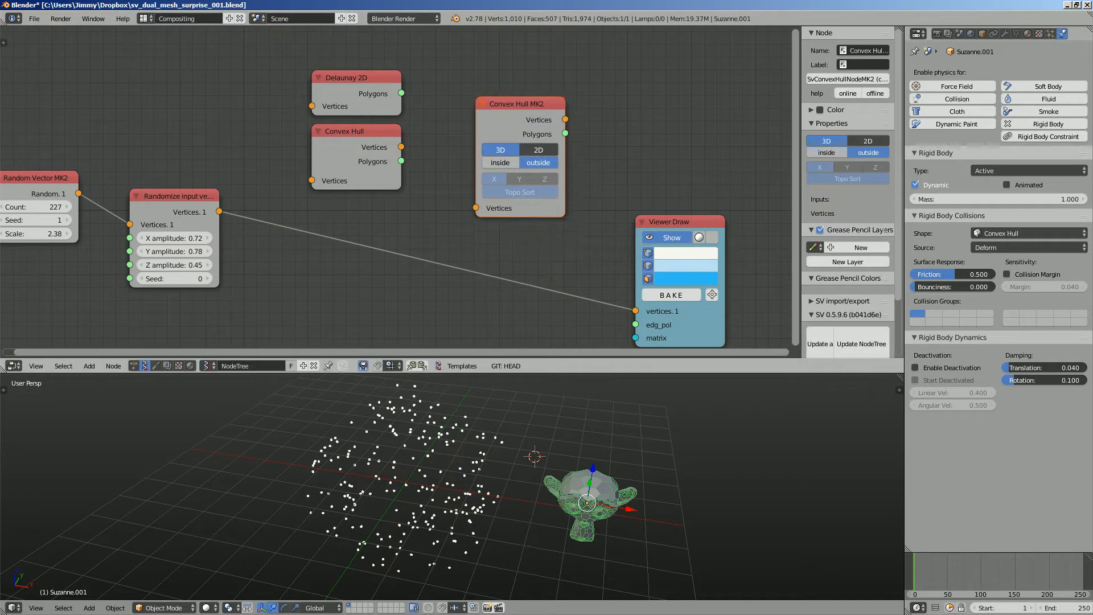
left_click_drag(519, 103, 530, 96)
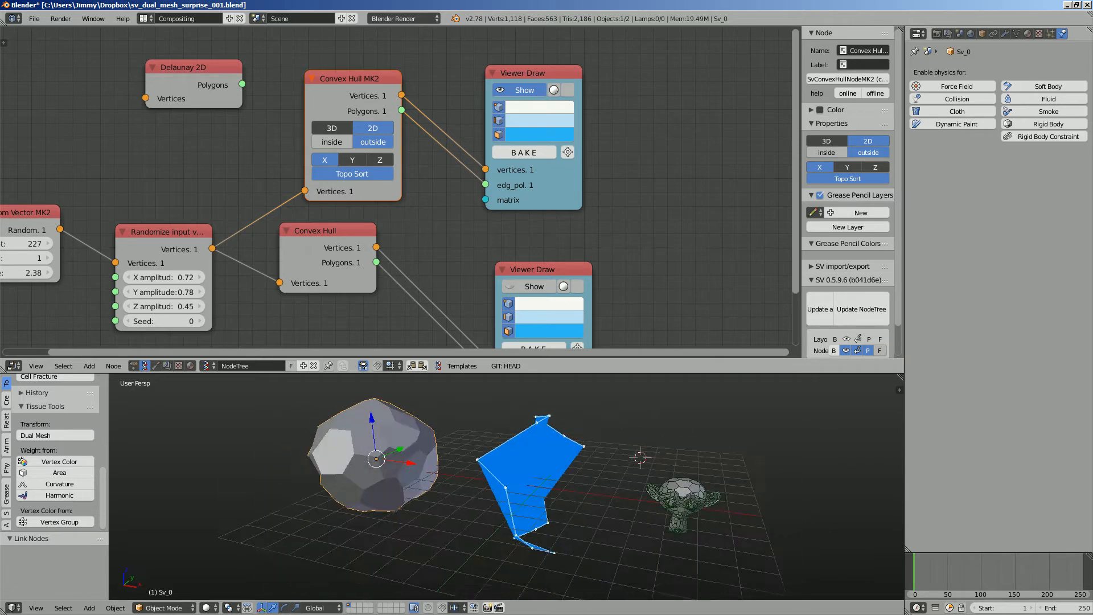
left_click(331, 127)
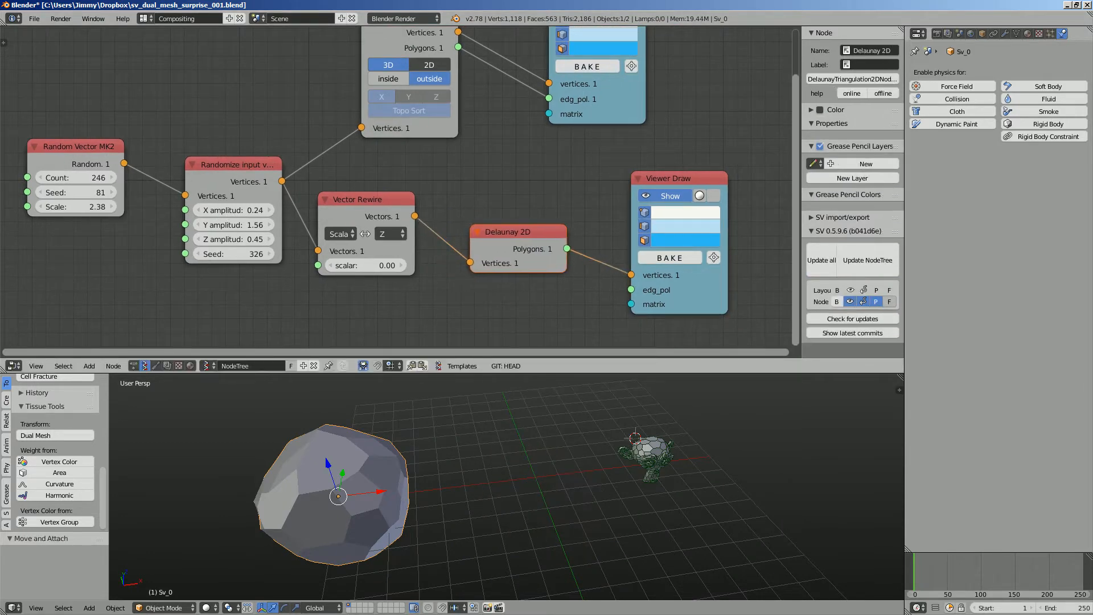
Connect the flattened Vector Rewire points into the Viewer Draw node
left_click_drag(550, 248, 631, 289)
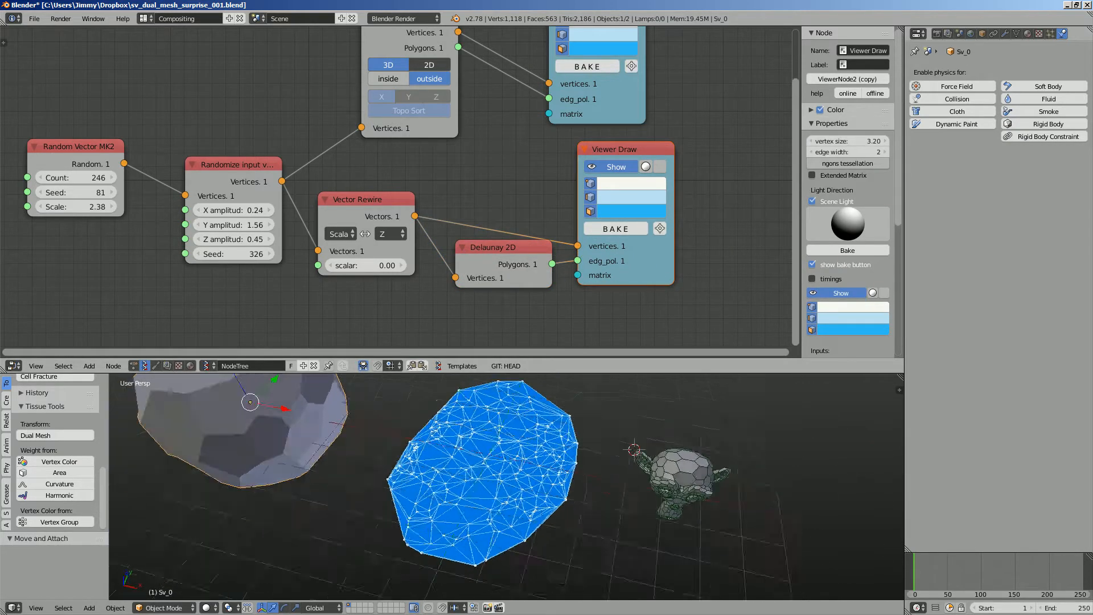
left_click(75, 192)
type("vi")
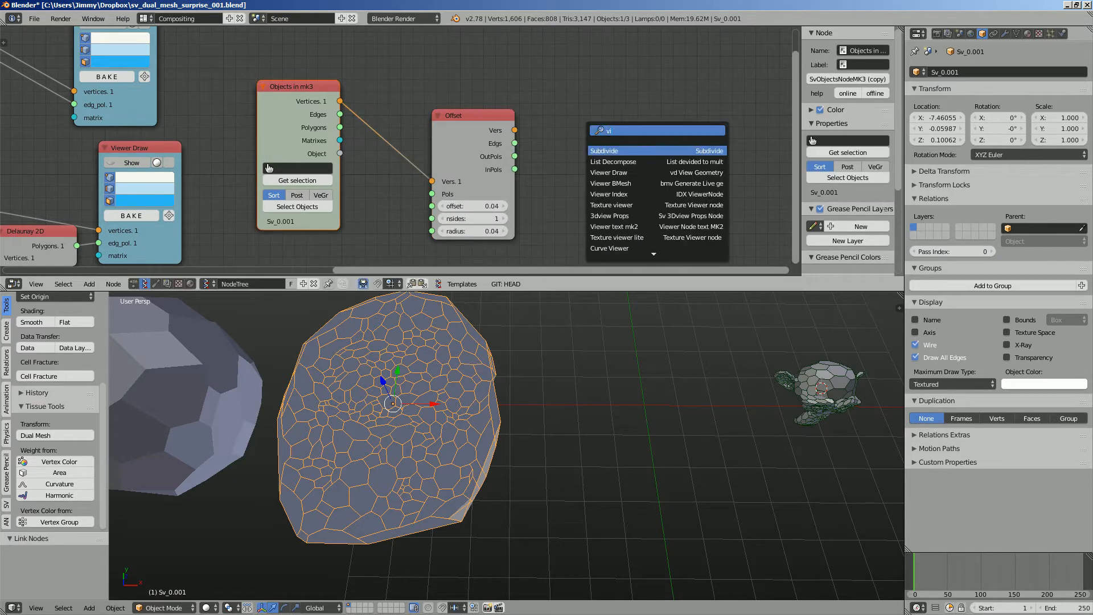
Add a Viewer Draw node to display the Offset node's result
left_click(608, 173)
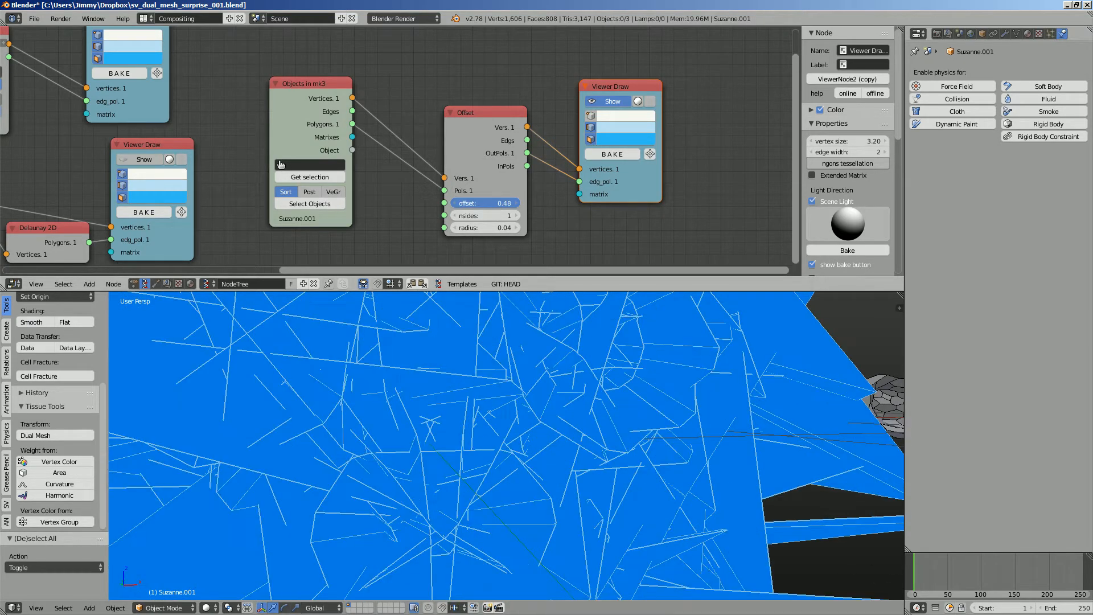
Drag the Offset node's offset amount on Suzanne from 0.48 down to 0.24
left_click_drag(483, 203, 467, 202)
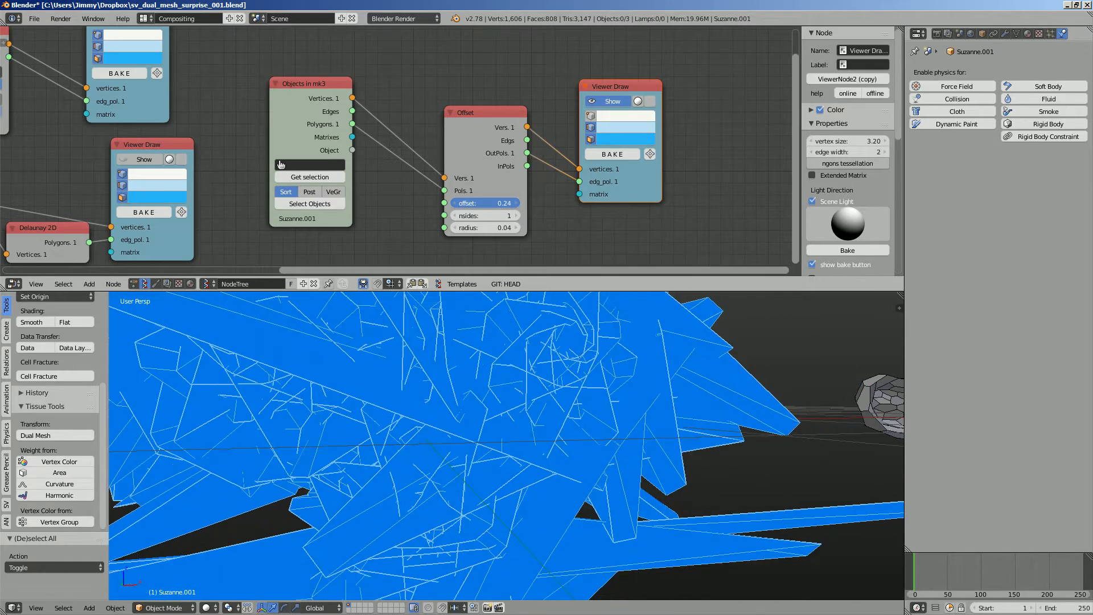
left_click_drag(481, 202, 467, 202)
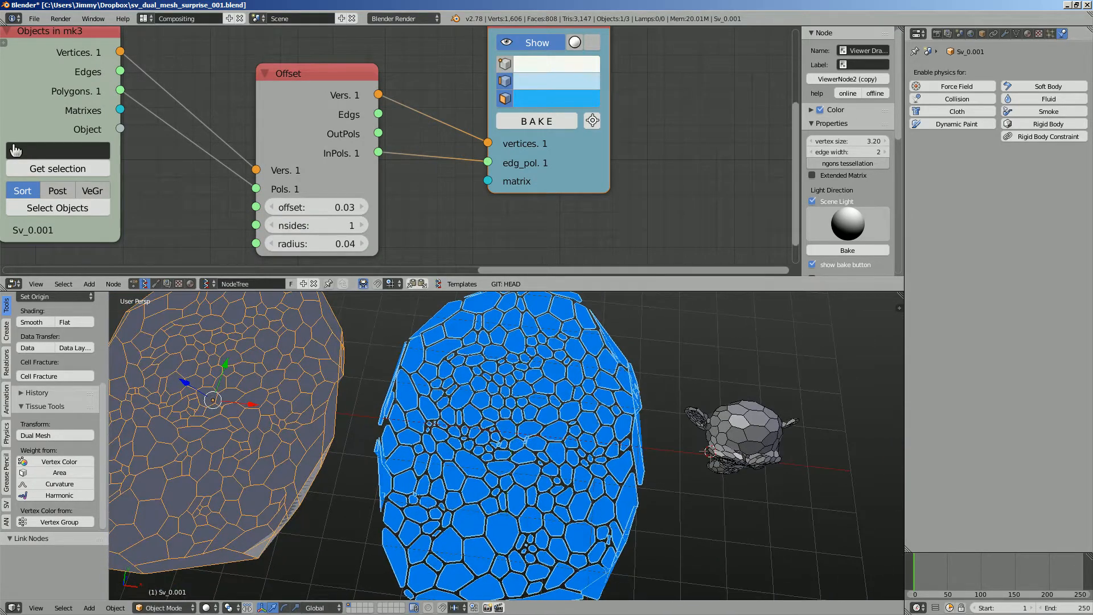
Get selection on Sv_0.001 and set the Offset node's offset to 0.03
left_click(536, 121)
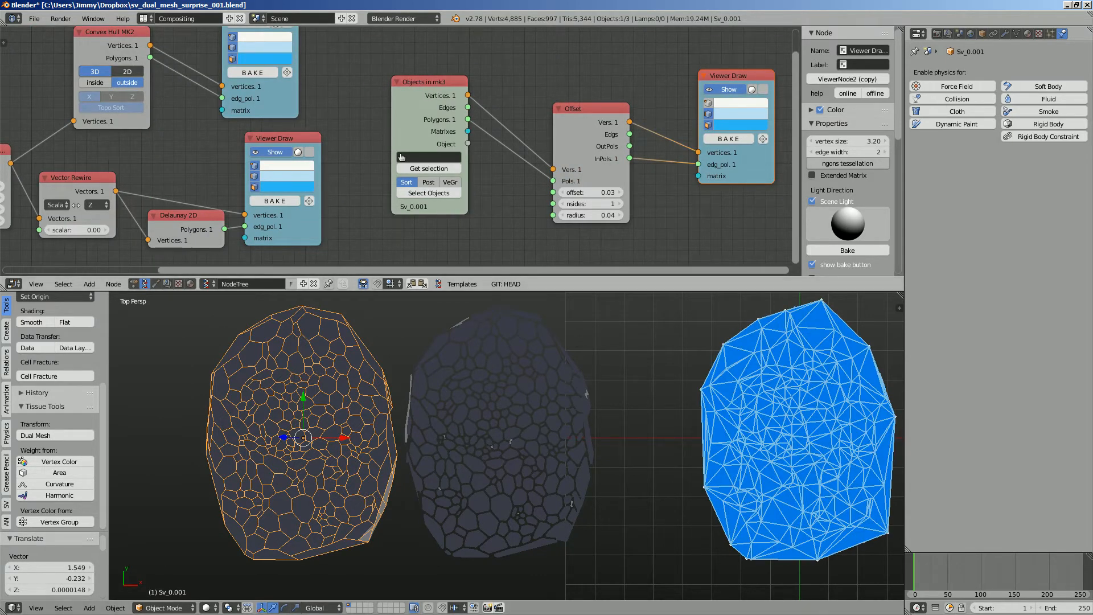
left_click(728, 138)
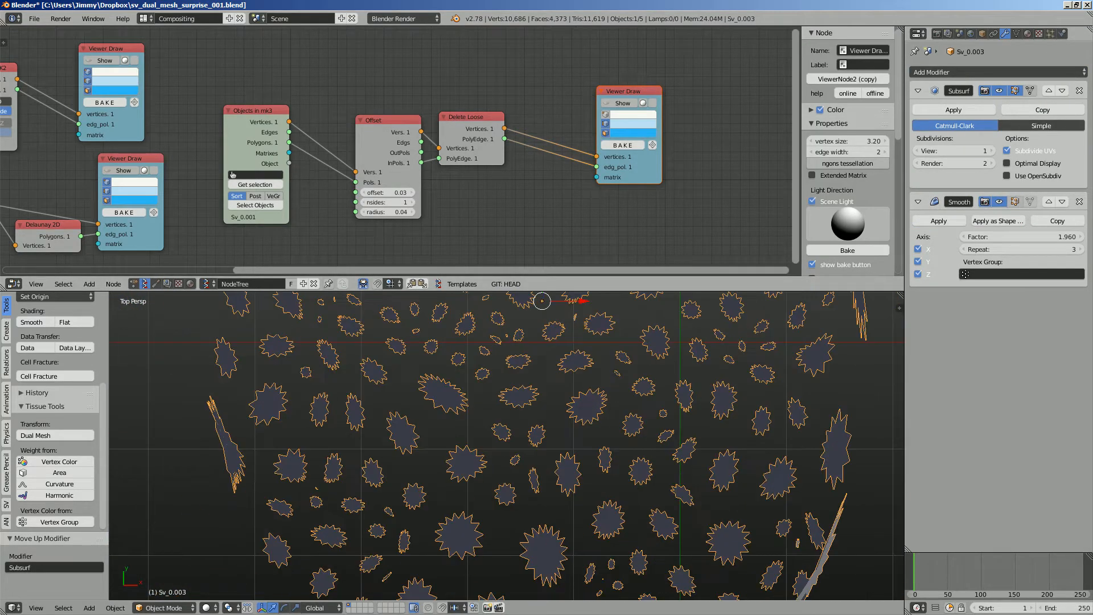
Lower the Smooth modifier factor below zero, to about -0.370
left_click_drag(1011, 237, 1038, 236)
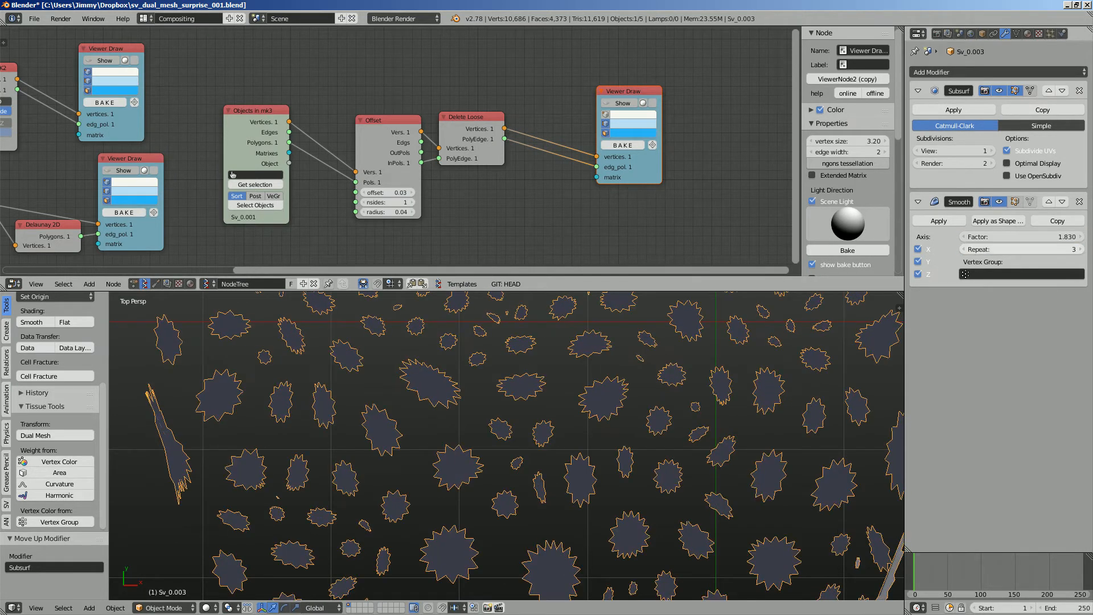
left_click_drag(1018, 236, 948, 236)
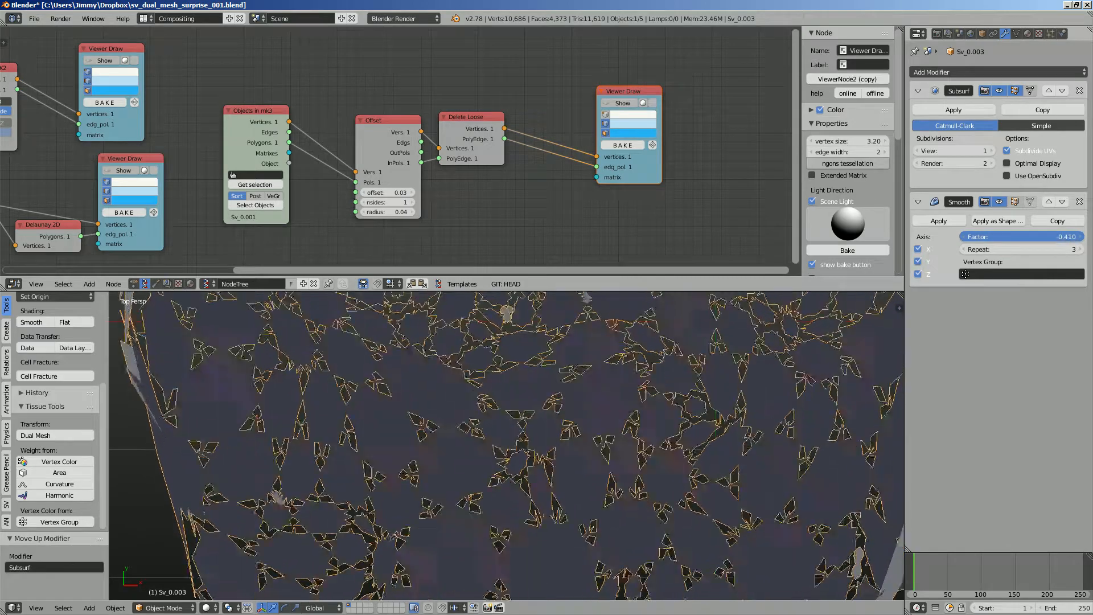
left_click_drag(1011, 236, 975, 237)
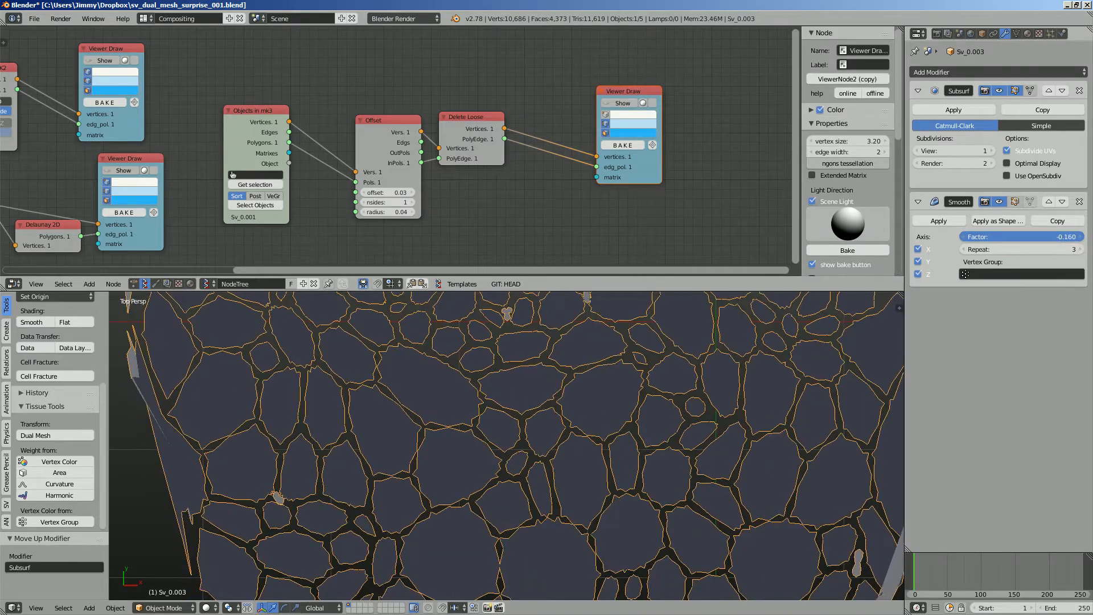
left_click_drag(1011, 236, 1059, 236)
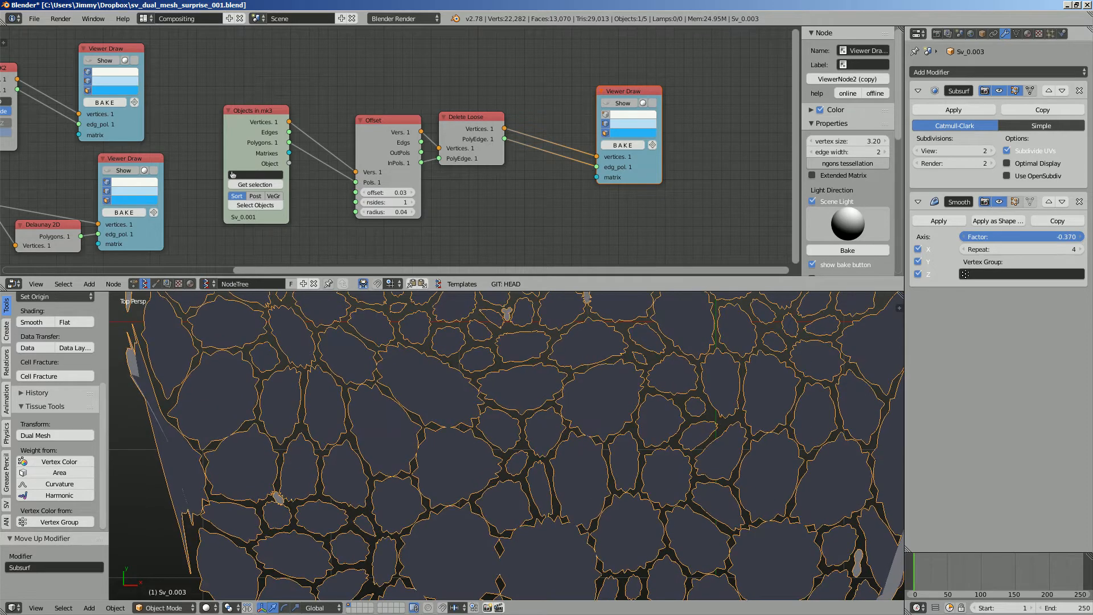
left_click_drag(1017, 237, 1038, 236)
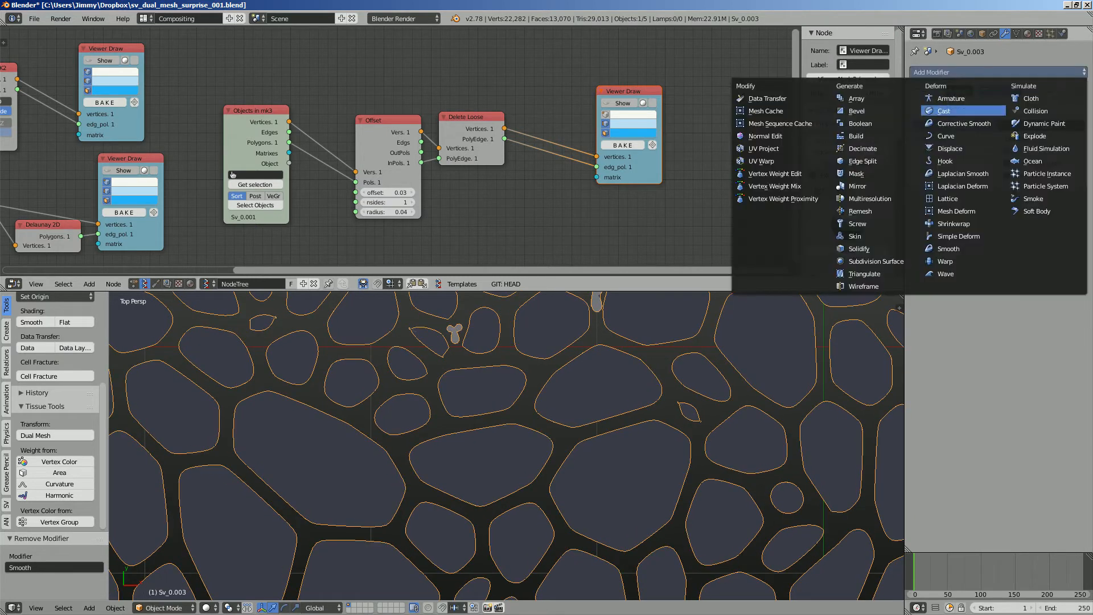
mouse_move(963, 173)
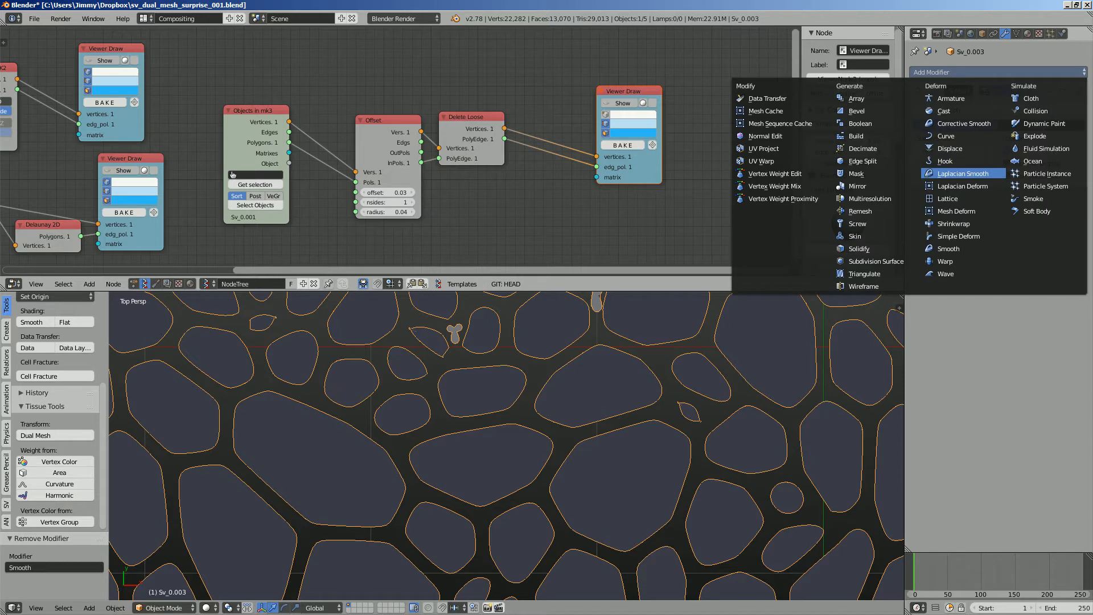
mouse_move(956, 211)
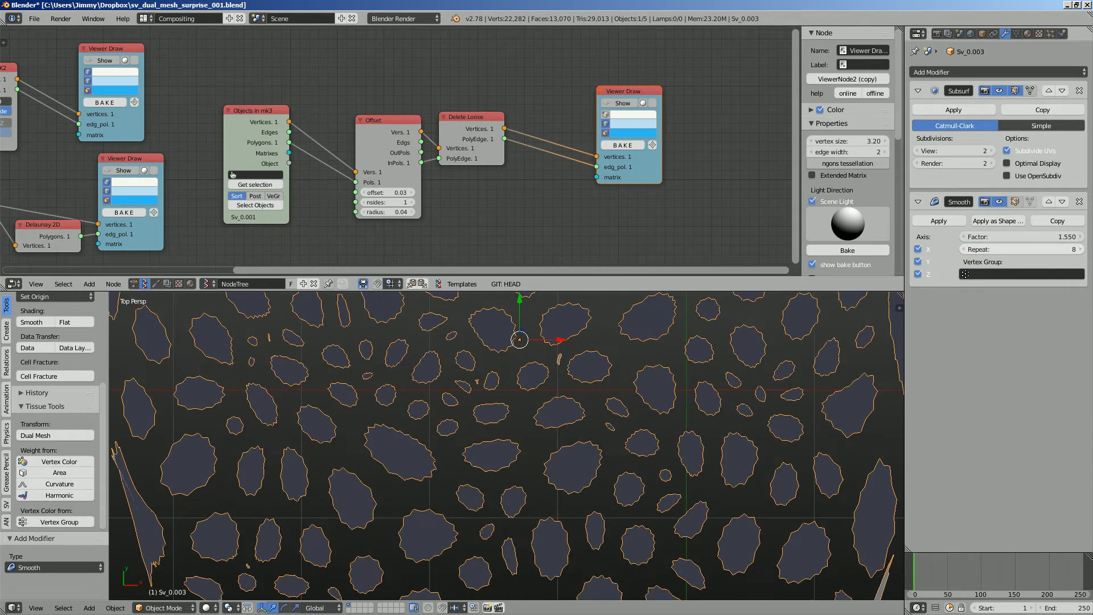
Open the Add Modifier list to add a fresh Smooth modifier
left_click(996, 150)
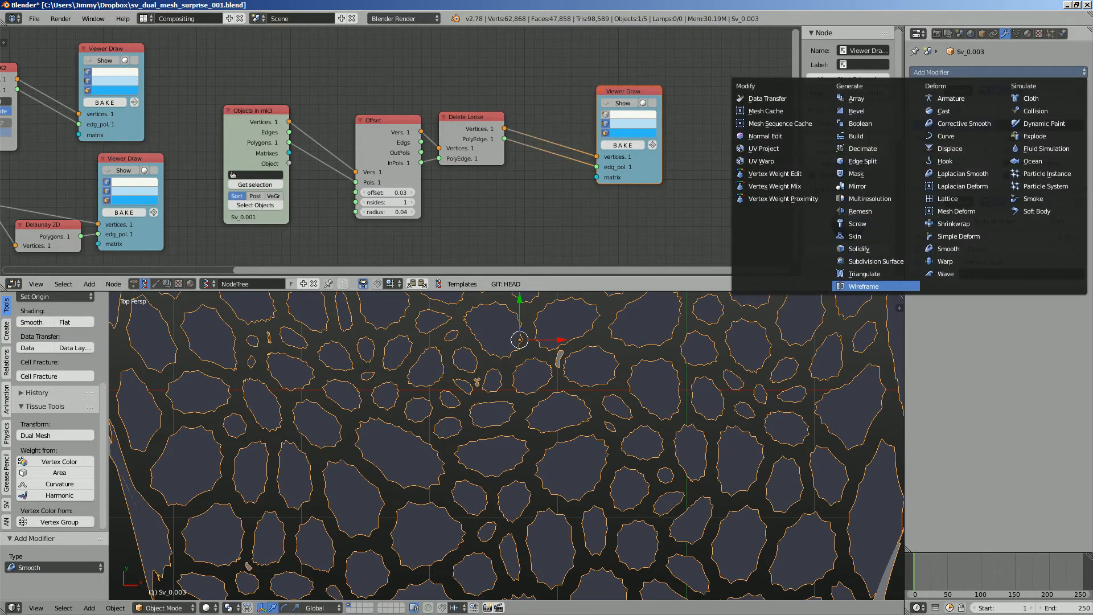
Add a Wireframe modifier to the cell mesh and view through the scene camera
left_click(863, 286)
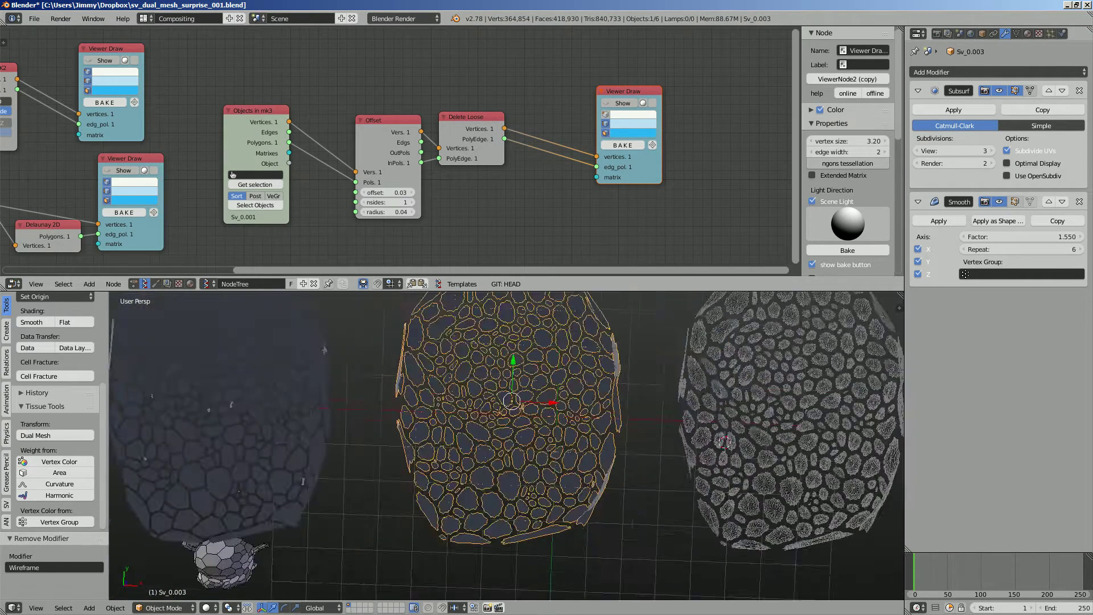
left_click(36, 607)
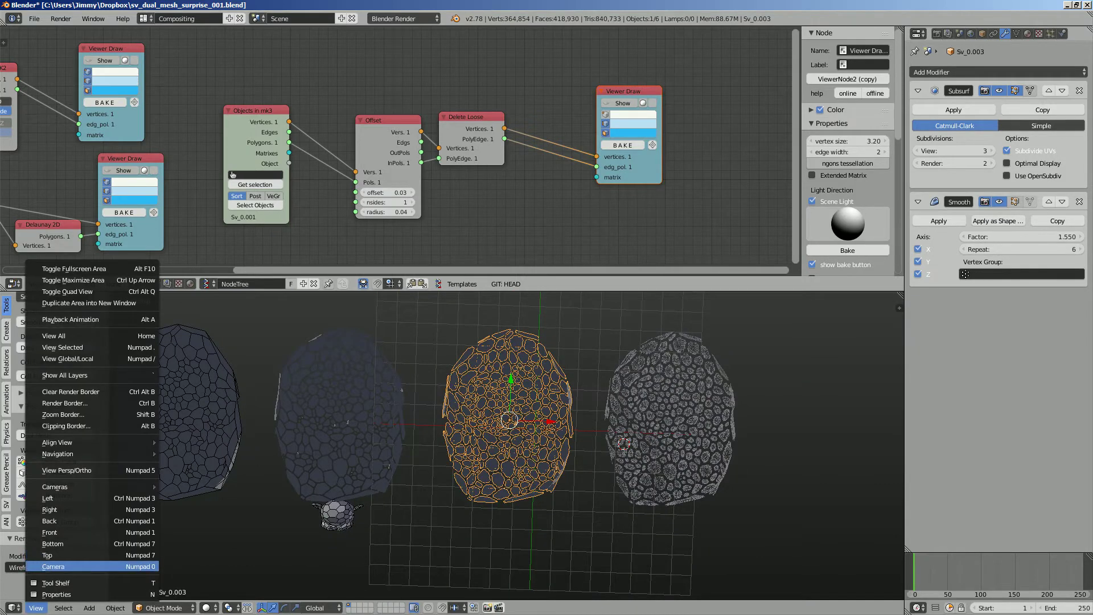
left_click(47, 555)
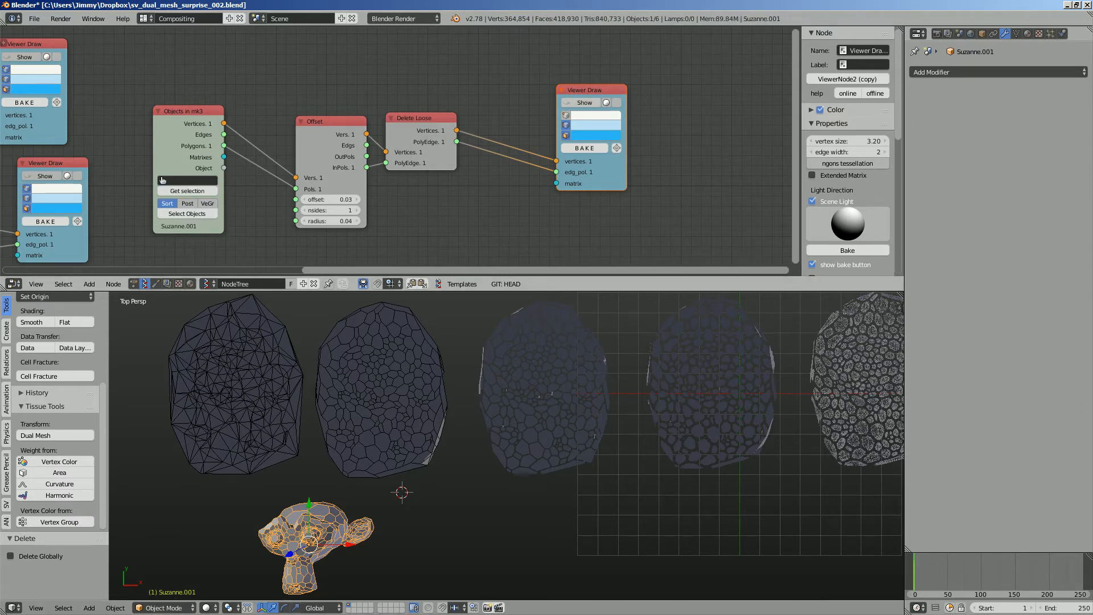
Bake the Viewer Draw output into the Sv_0.005 object and browse its Add Modifier menu
left_click(584, 148)
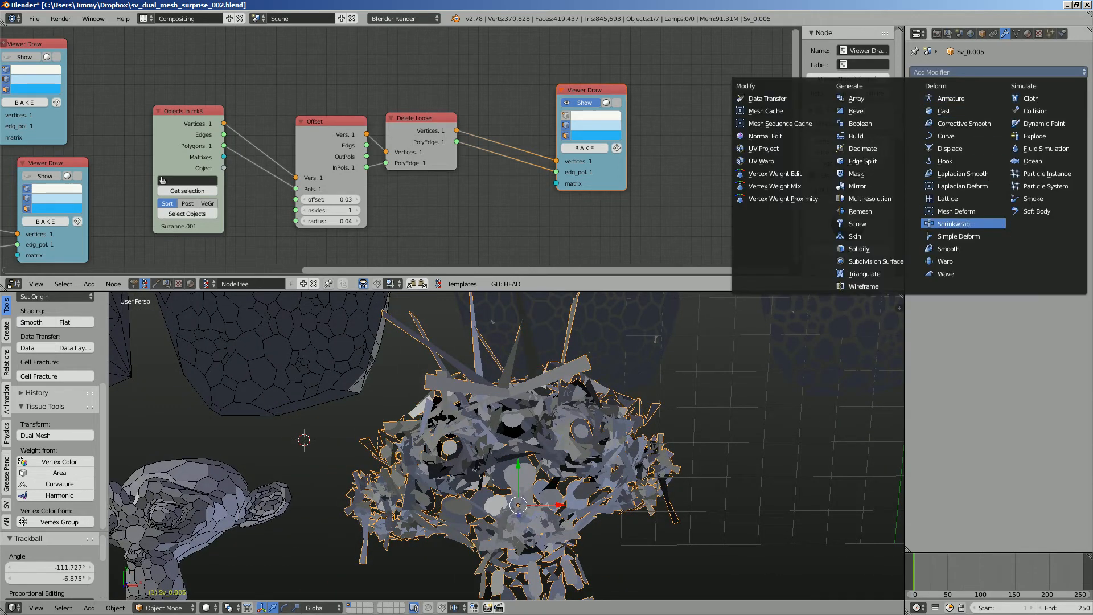
mouse_move(947, 198)
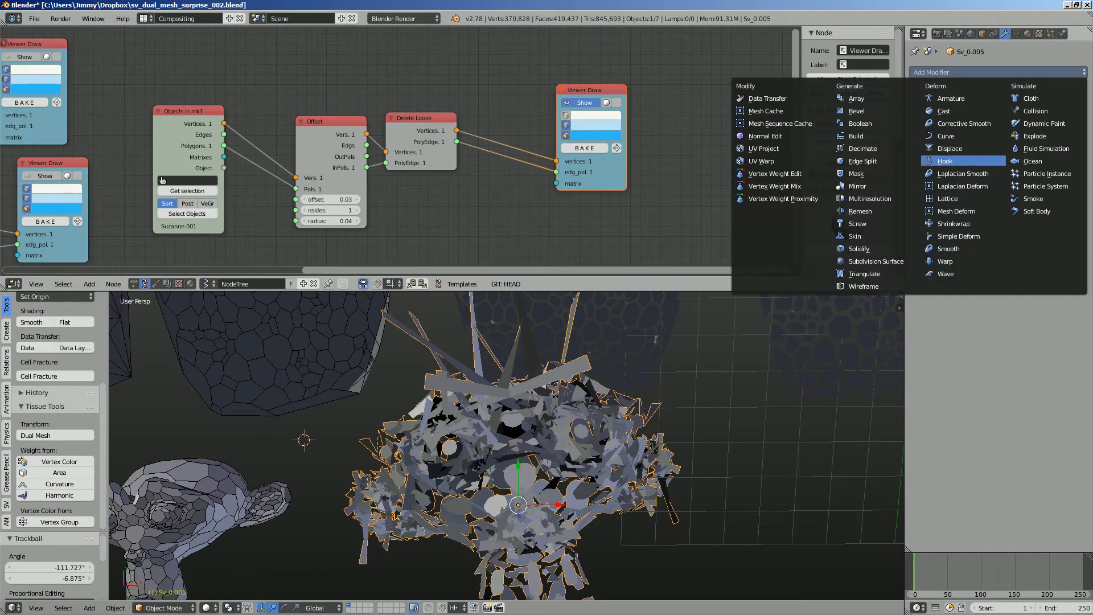
mouse_move(875, 261)
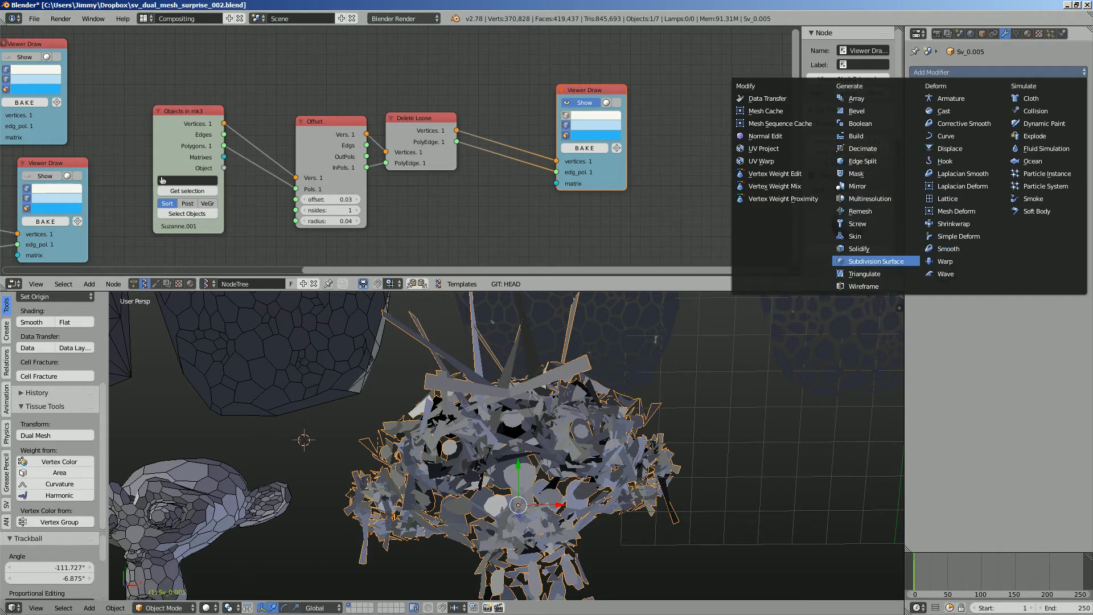
left_click(876, 260)
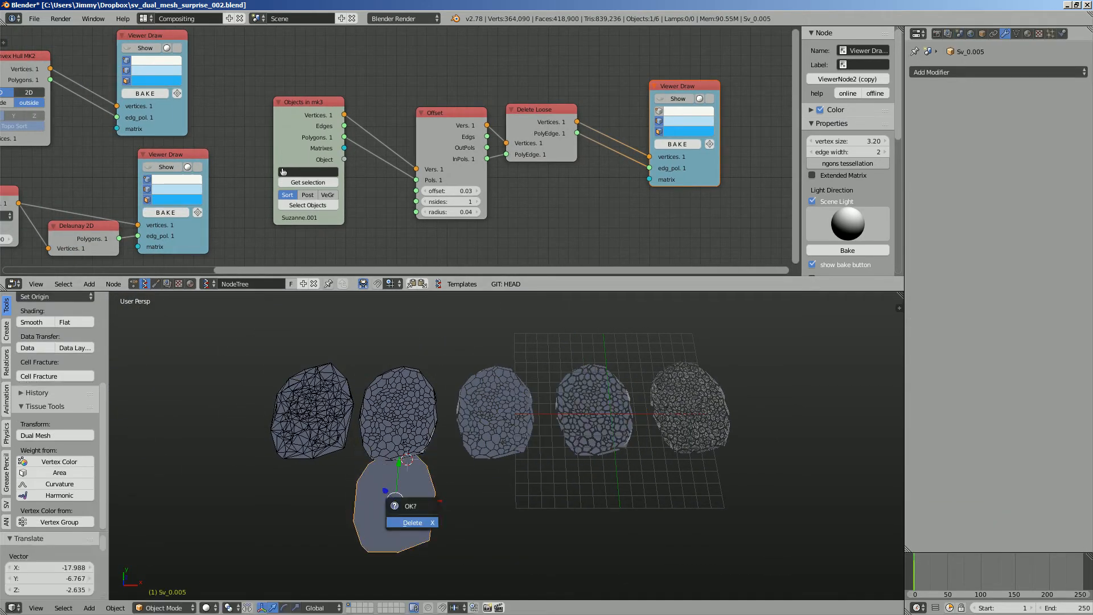
Confirm deletion of the baked Sv_0.005 monkey object
left_click(412, 522)
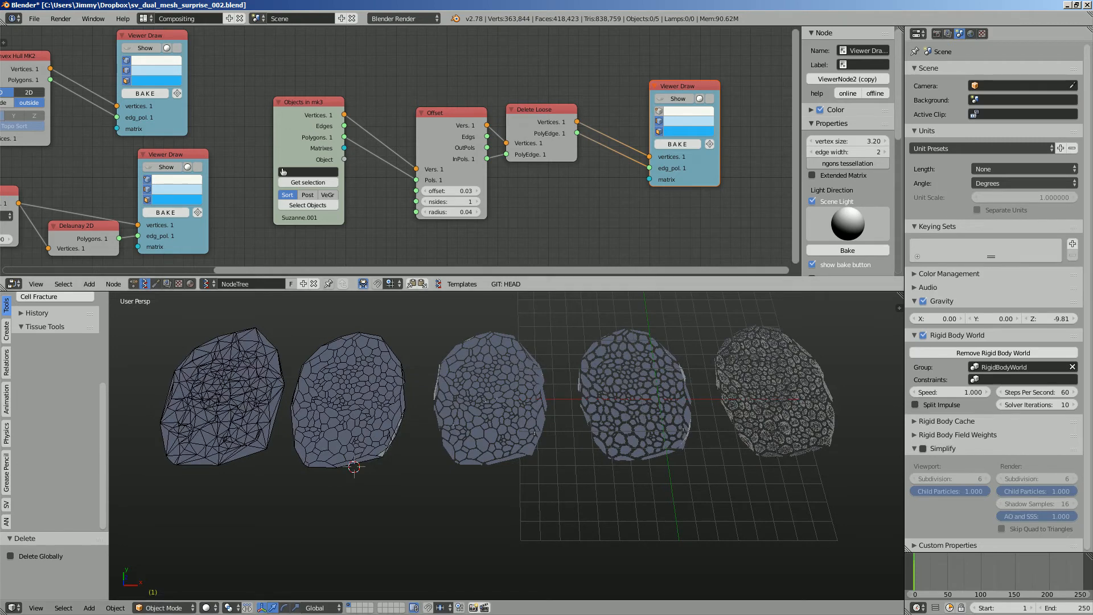